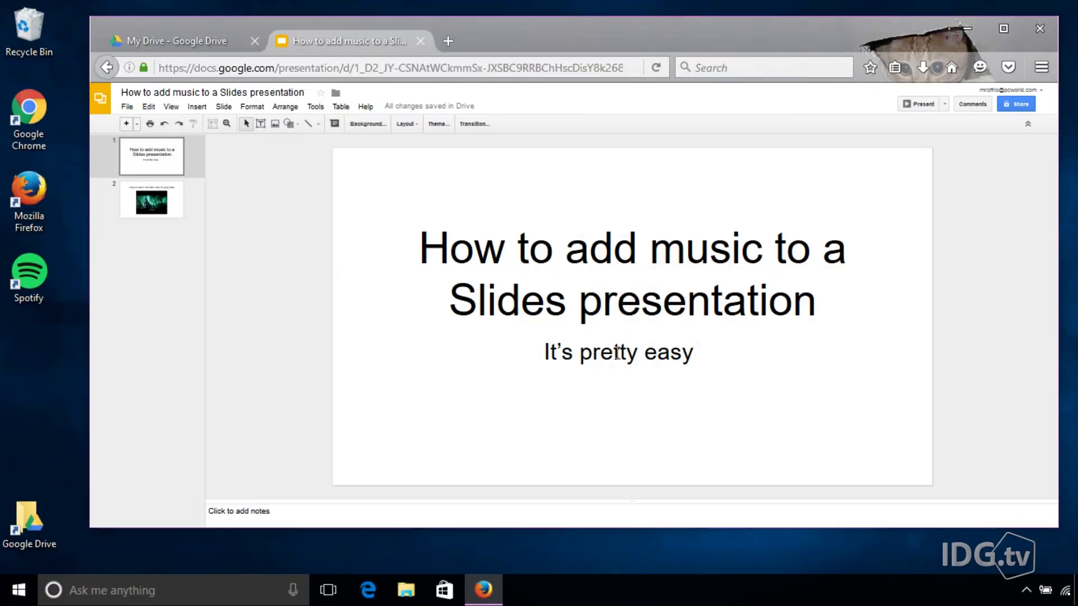
- Copy the song link for Radiohead's Daydreaming from the saved songs list
click(618, 352)
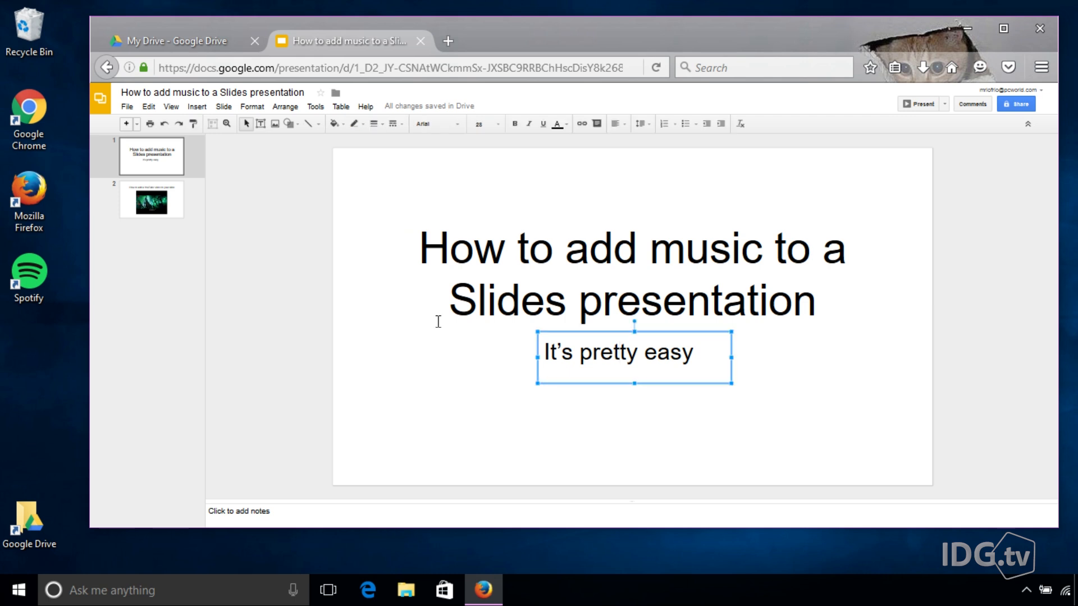
mouse_move(30, 274)
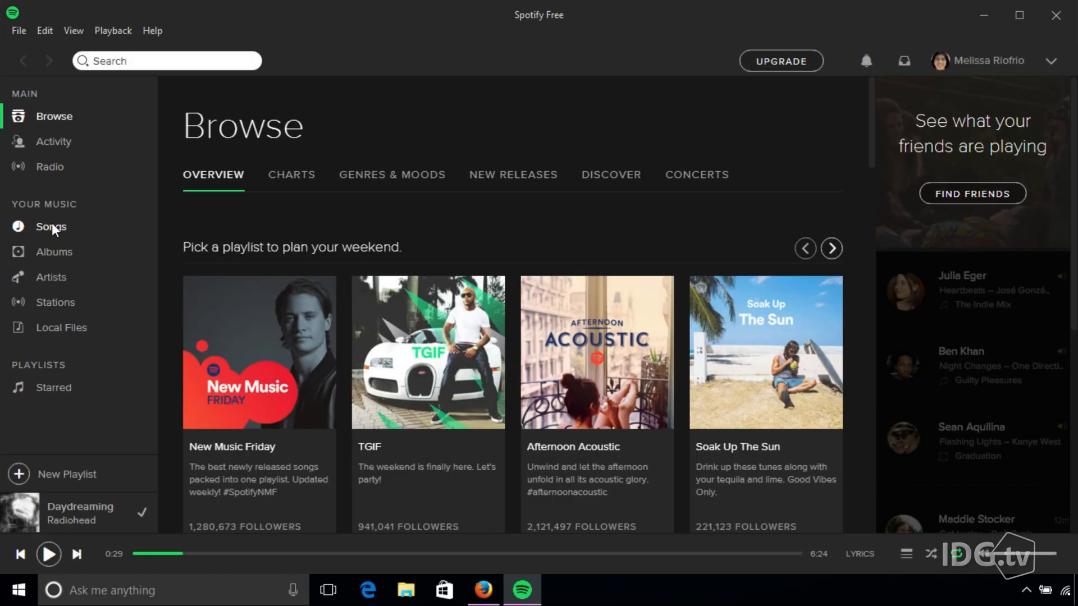
click(50, 226)
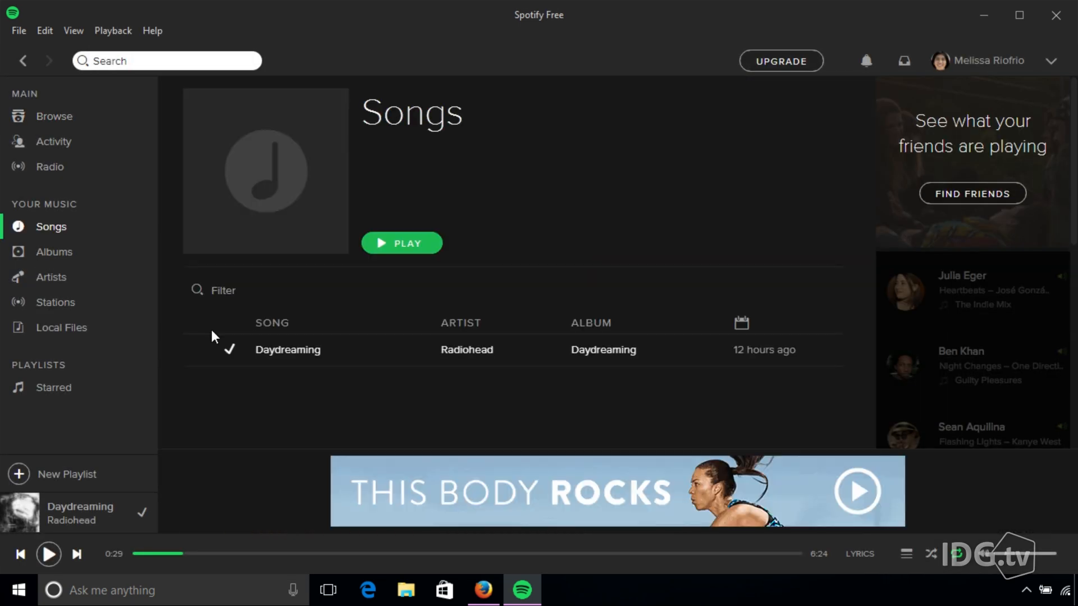
mouse_move(344, 362)
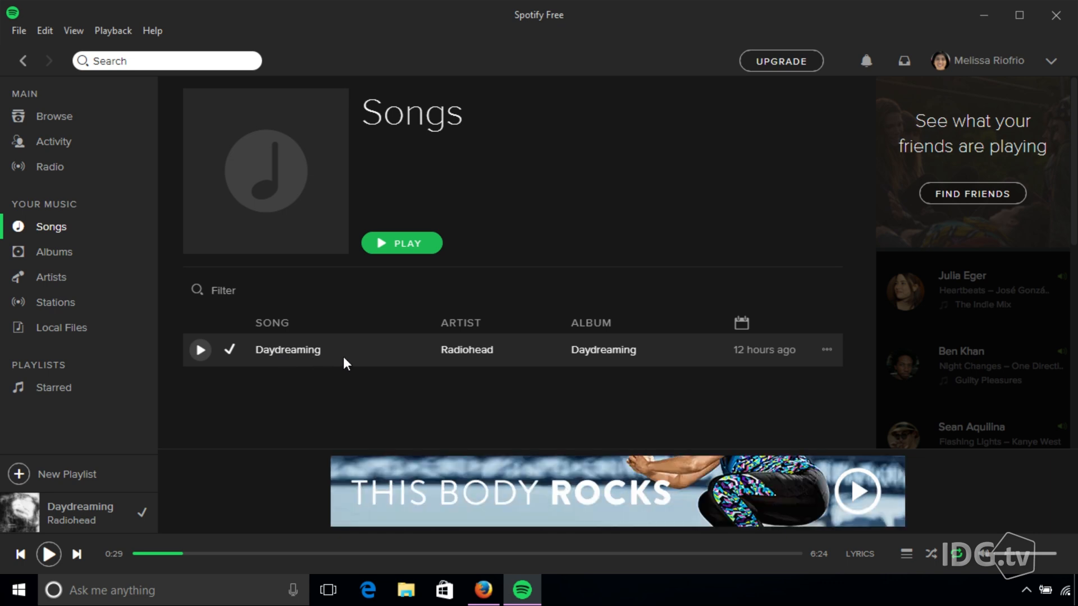
right_click(288, 349)
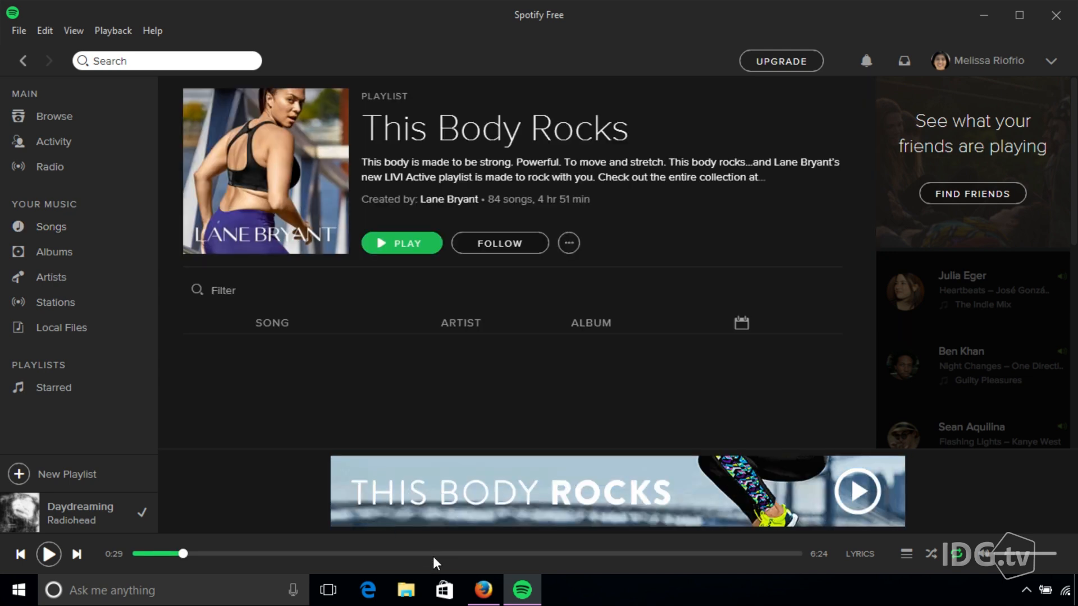
click(483, 590)
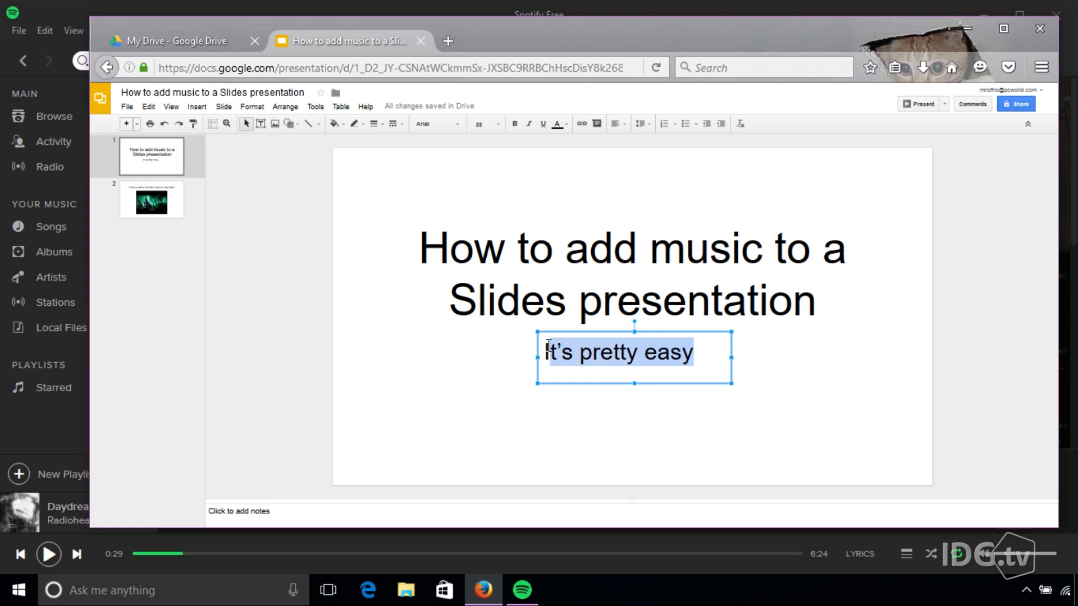
- Link the subtitle 'It's pretty easy' to the Spotify track URL and apply it
right_click(619, 352)
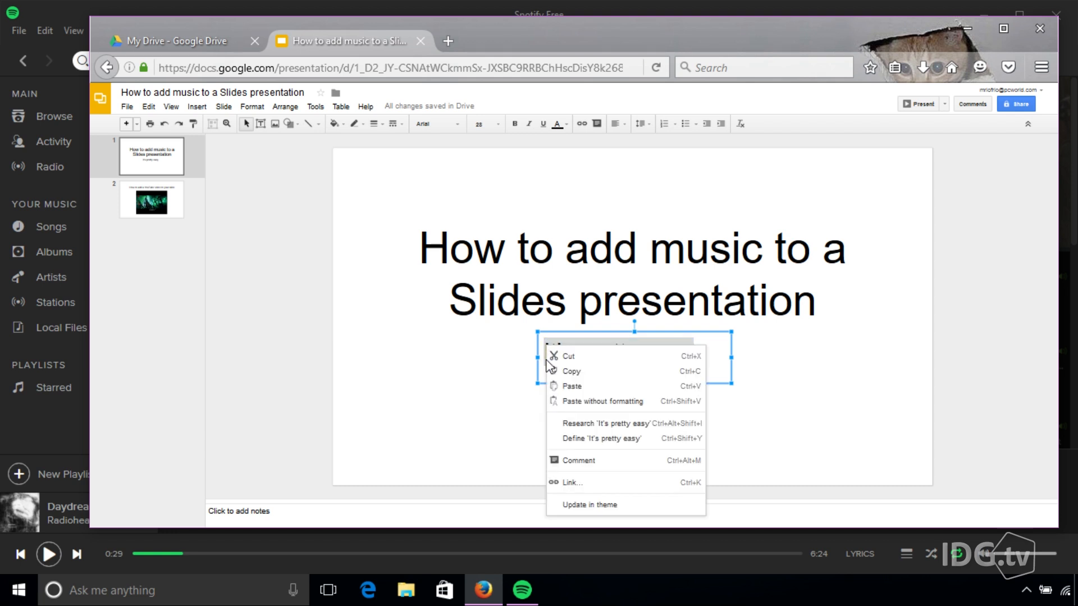
mouse_move(573, 461)
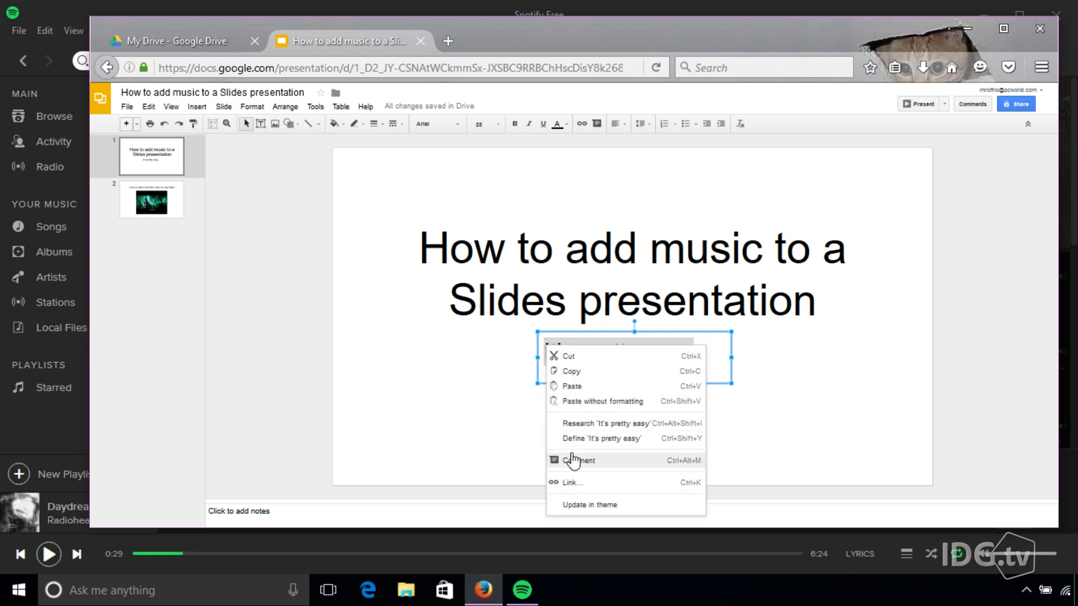
click(572, 481)
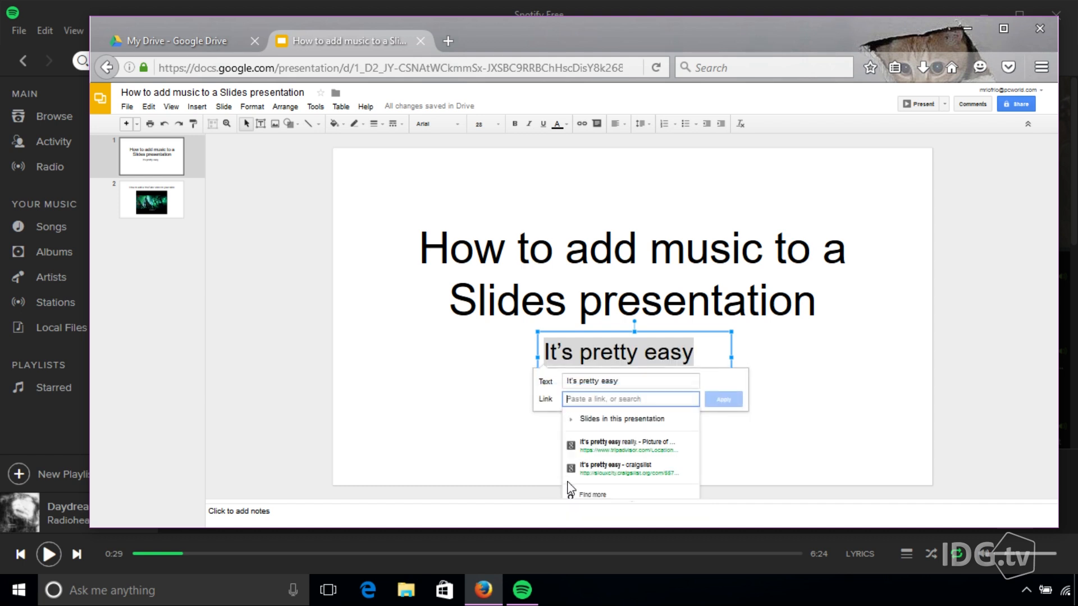
text(y.com/track/4wzidqkKngorMqXzk6x7Qu)
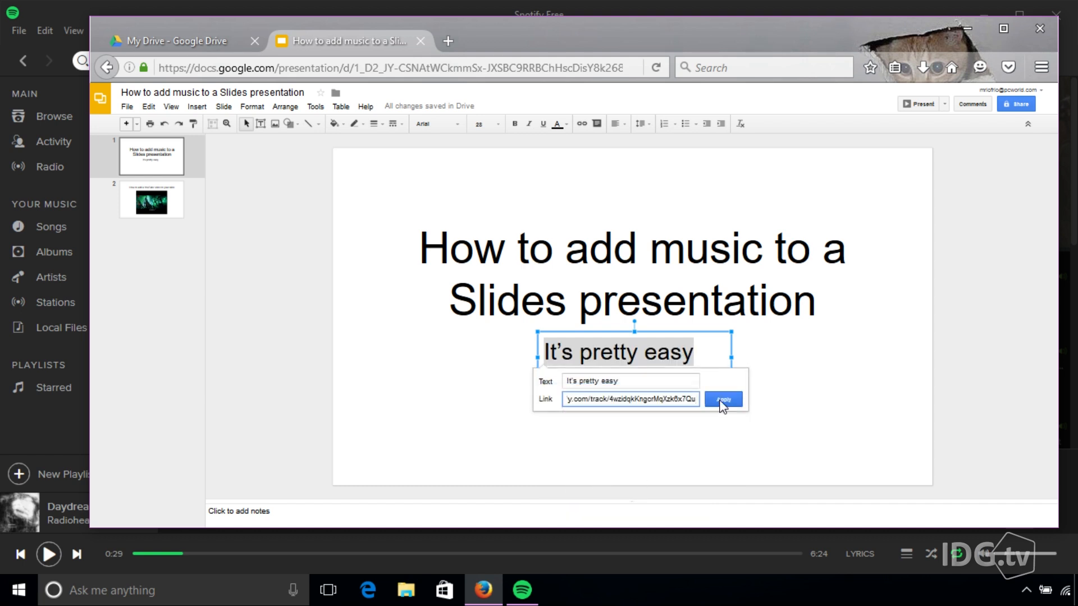
click(722, 400)
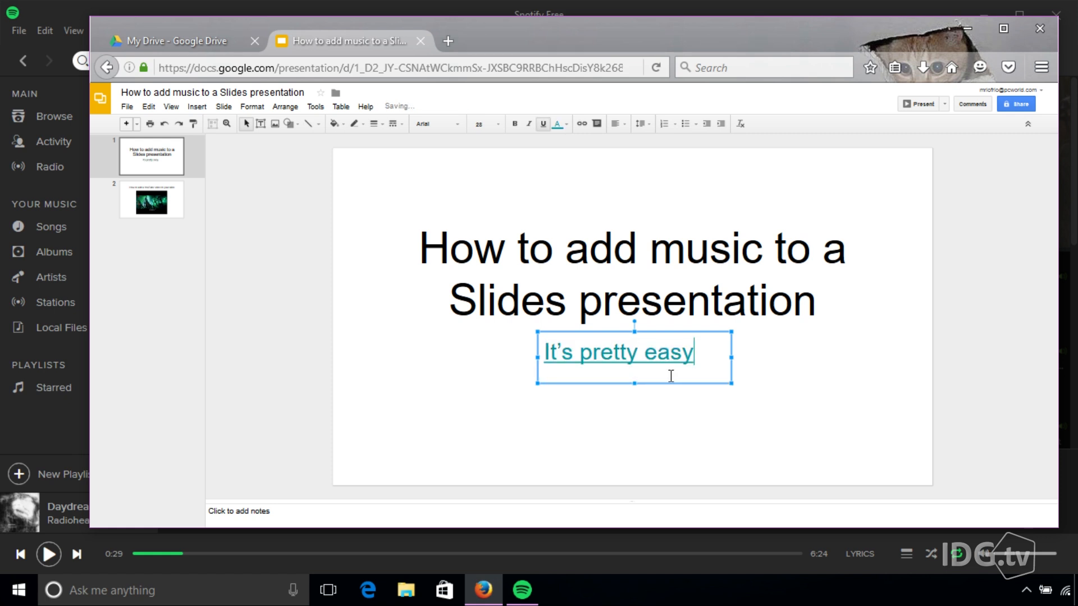
click(336, 249)
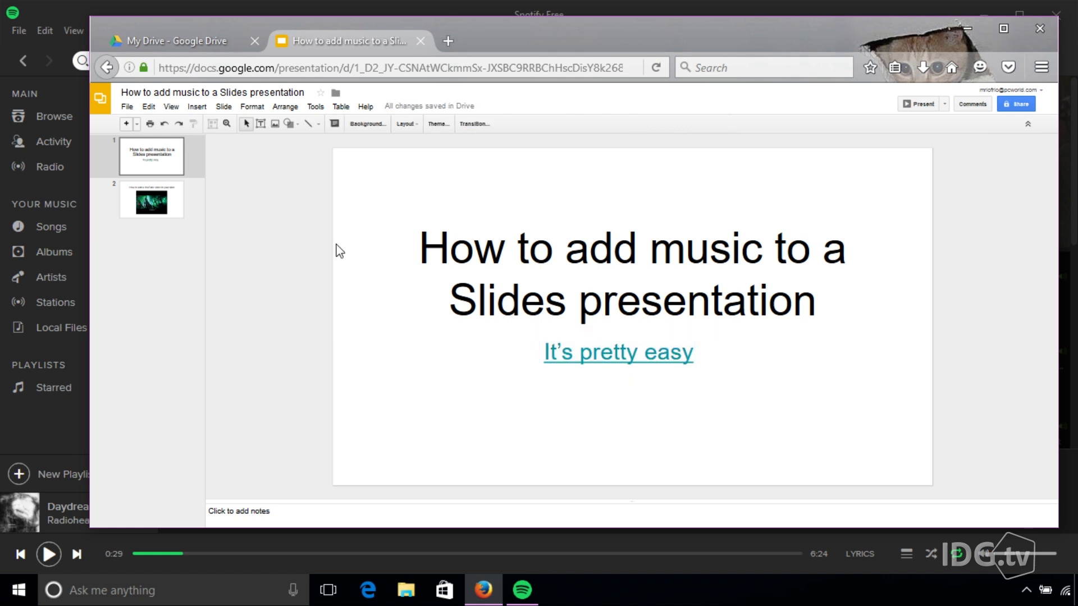
- Present the deck and follow the subtitle's Spotify link from the title slide
click(171, 106)
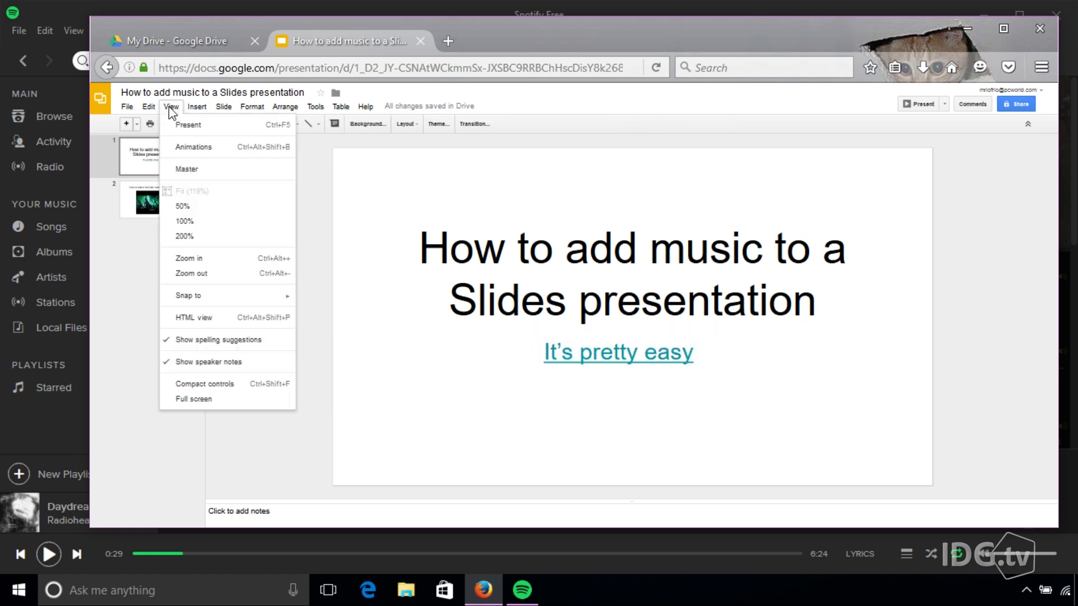
click(188, 124)
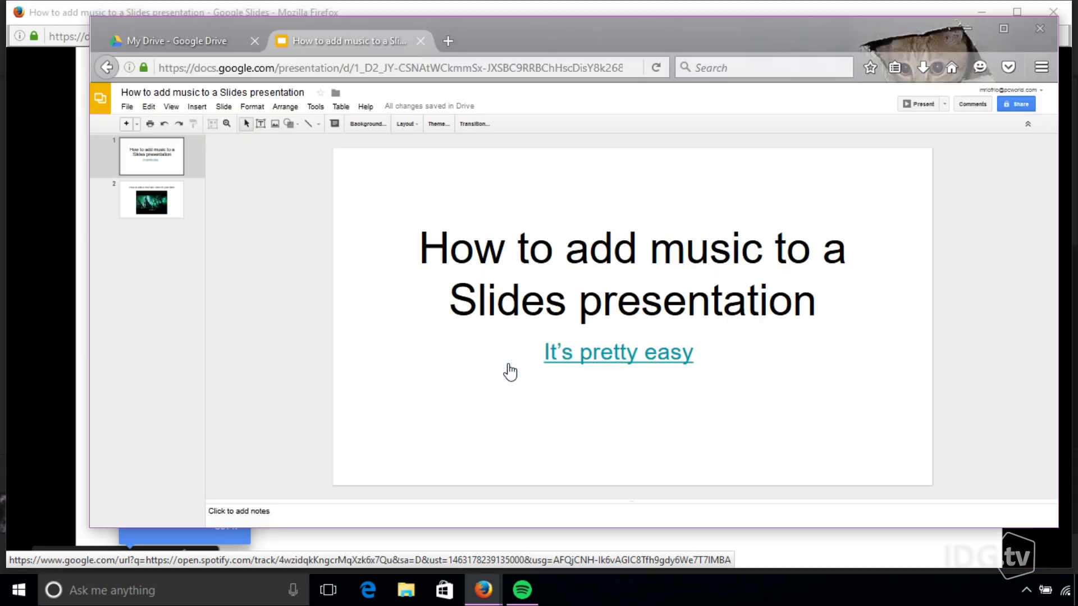
click(618, 352)
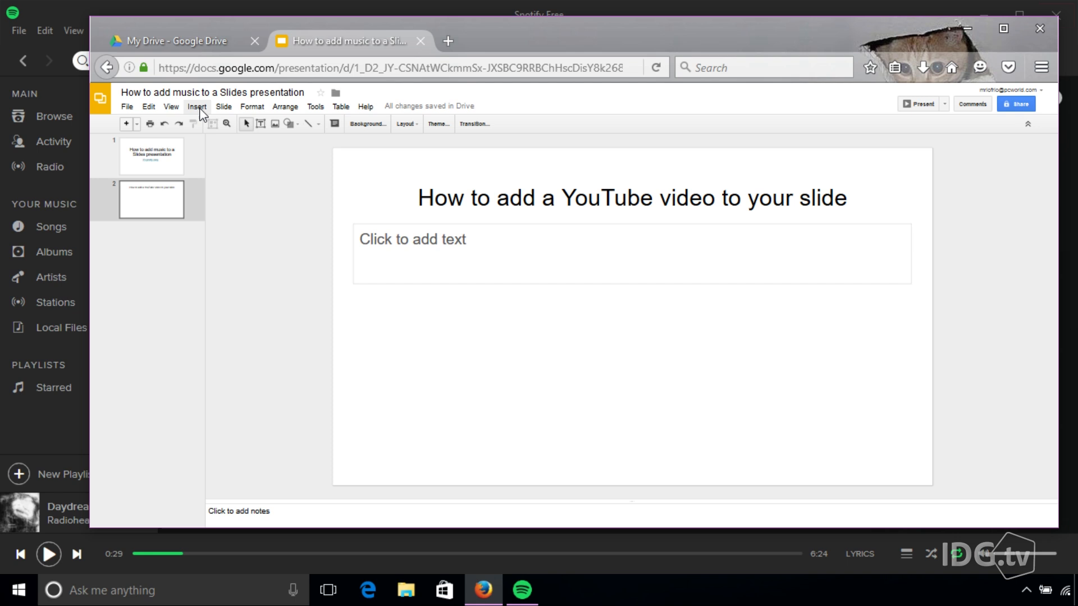
- Search YouTube for 'what does the fox say' from the Insert Video dialog
click(195, 107)
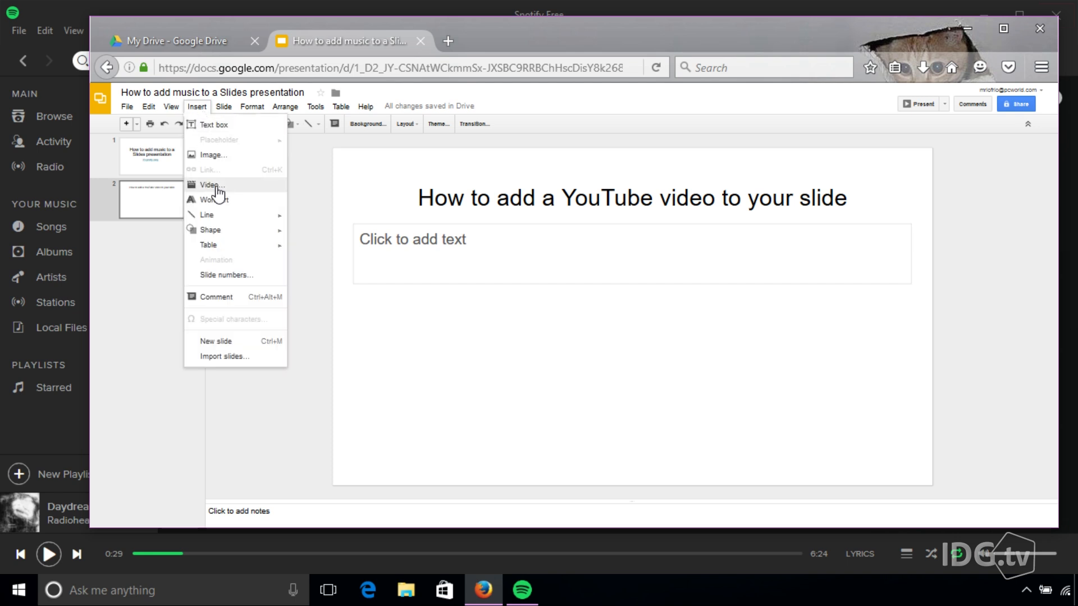
click(210, 186)
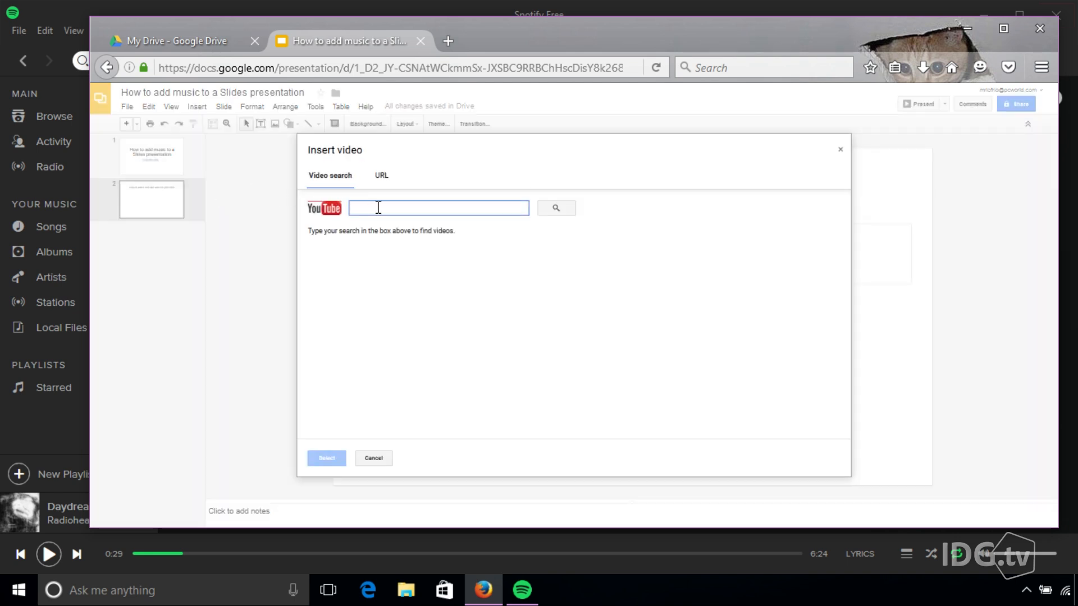
text(w)
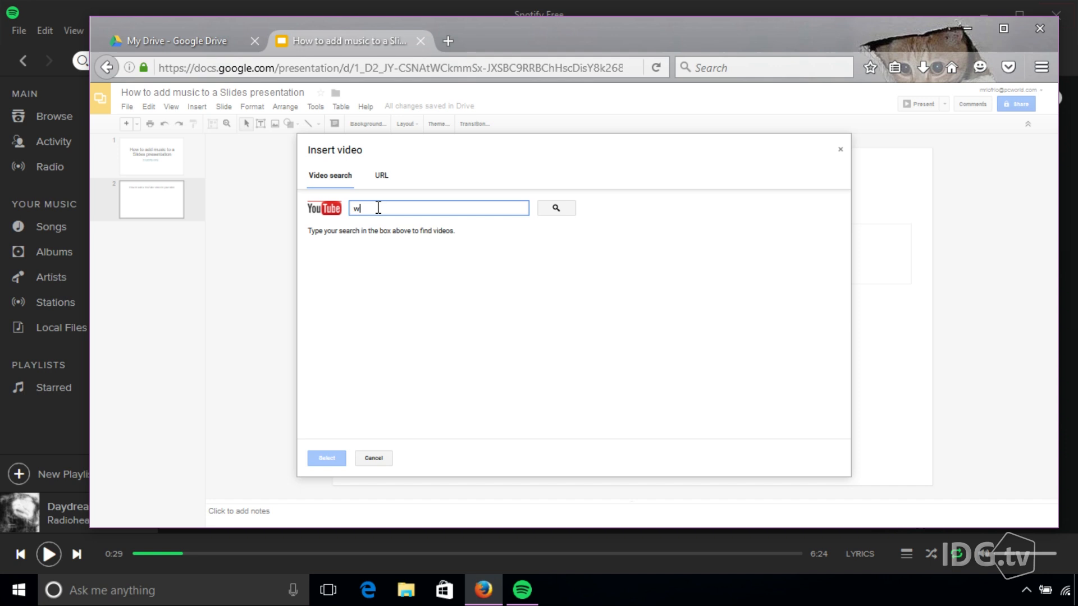
text(what does the f)
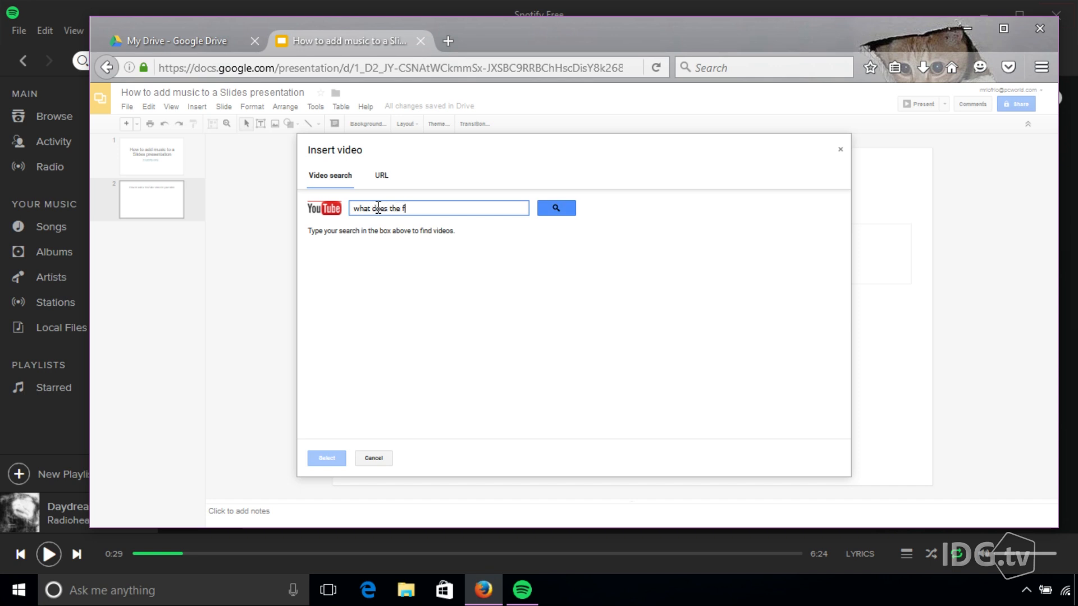
text(ox)
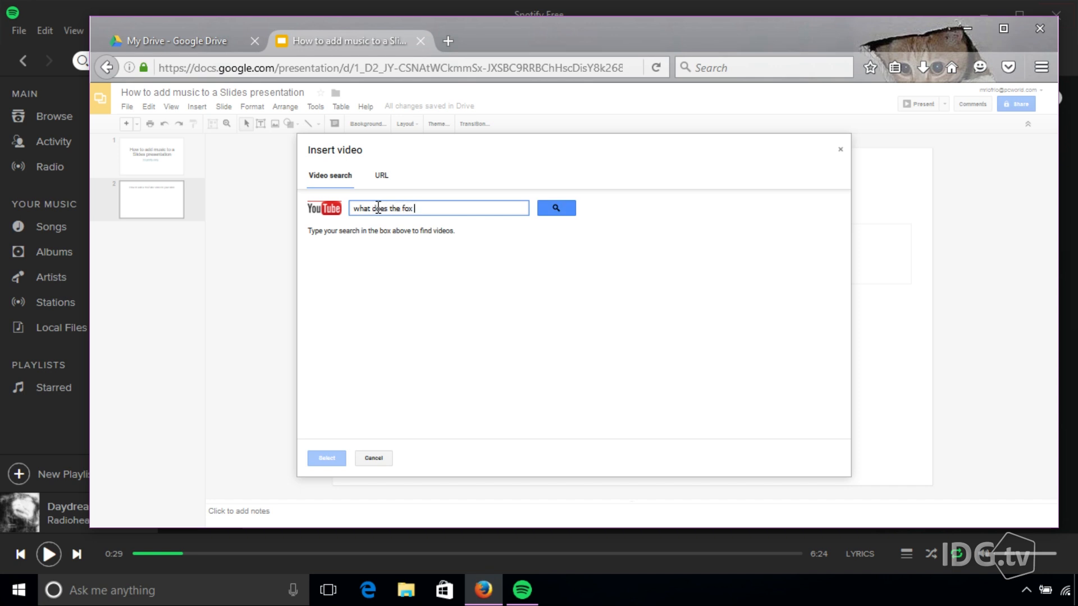
text(say)
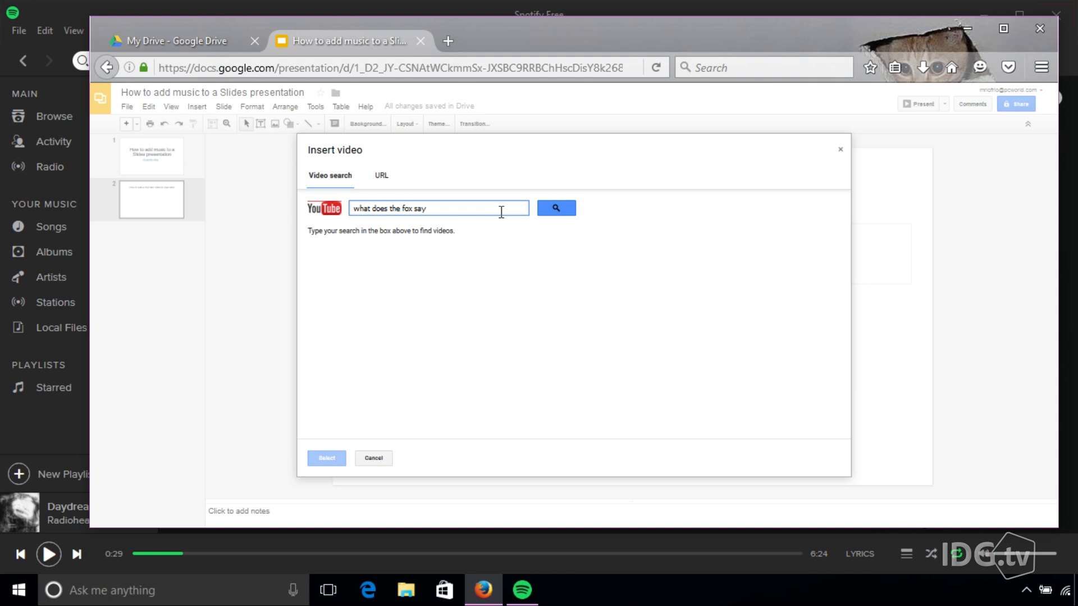
click(556, 208)
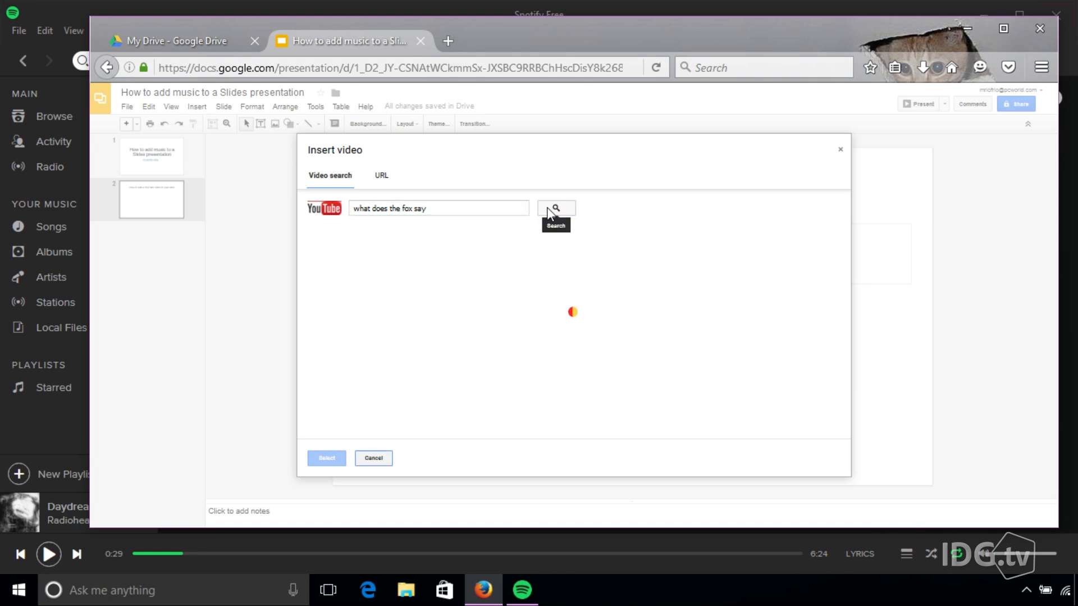
click(556, 209)
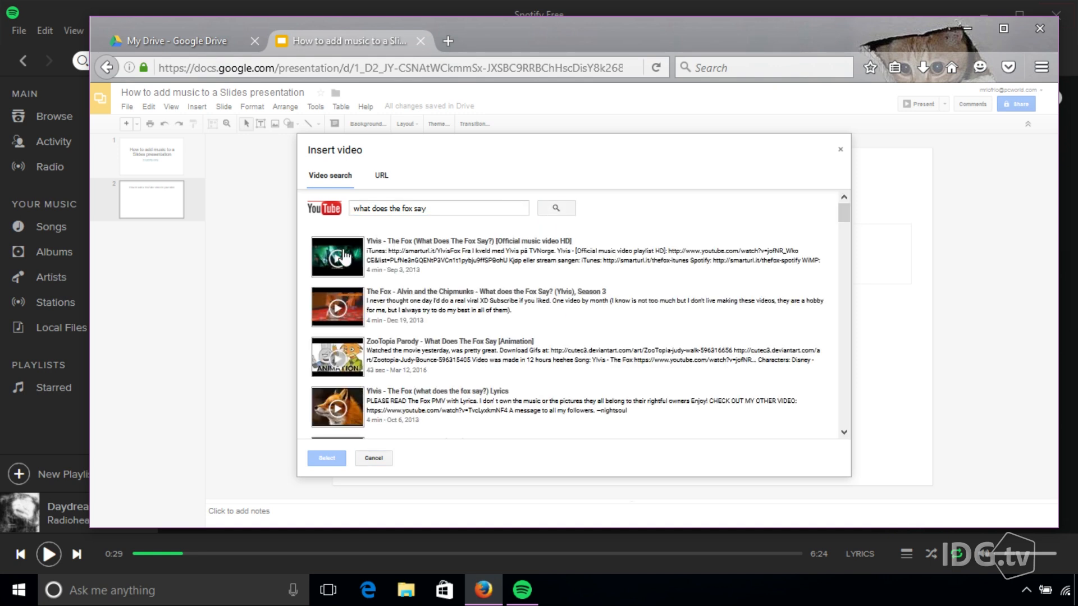
- Embed the Ylvis official music video result onto the slide
click(337, 256)
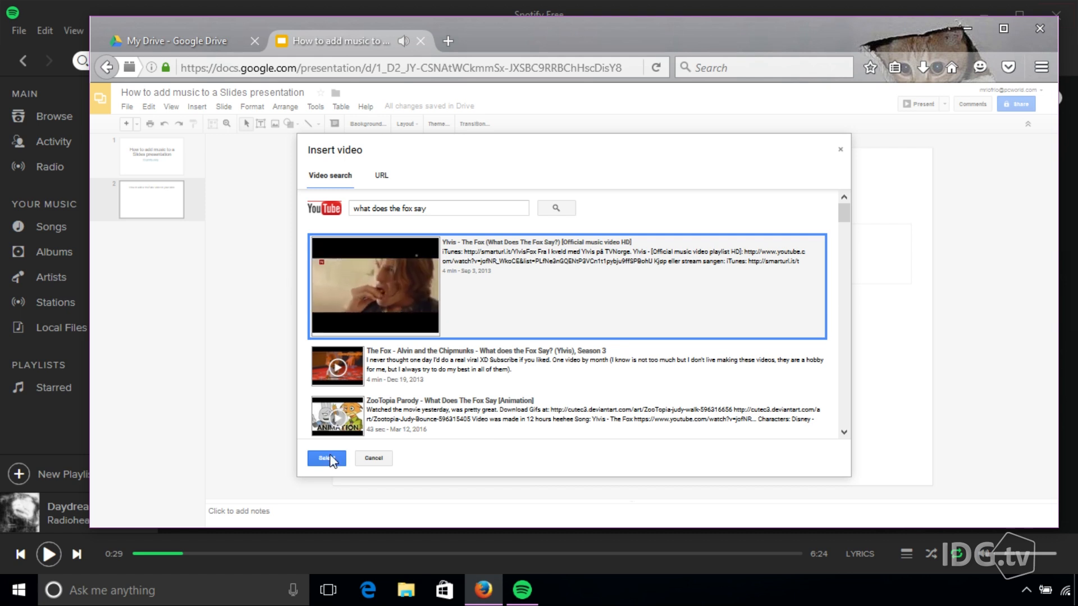
click(324, 458)
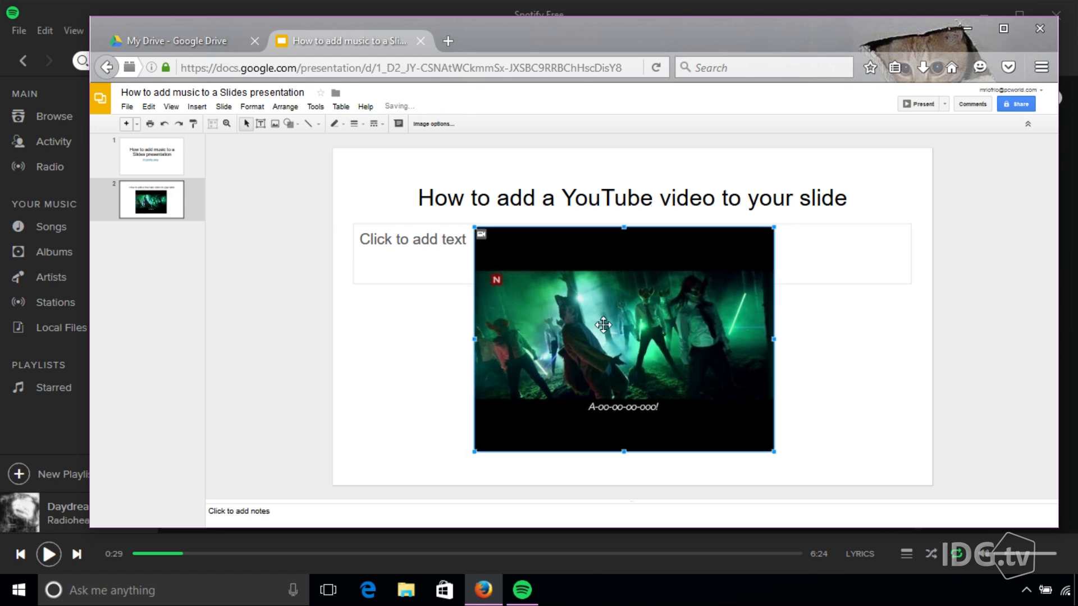
mouse_move(171, 107)
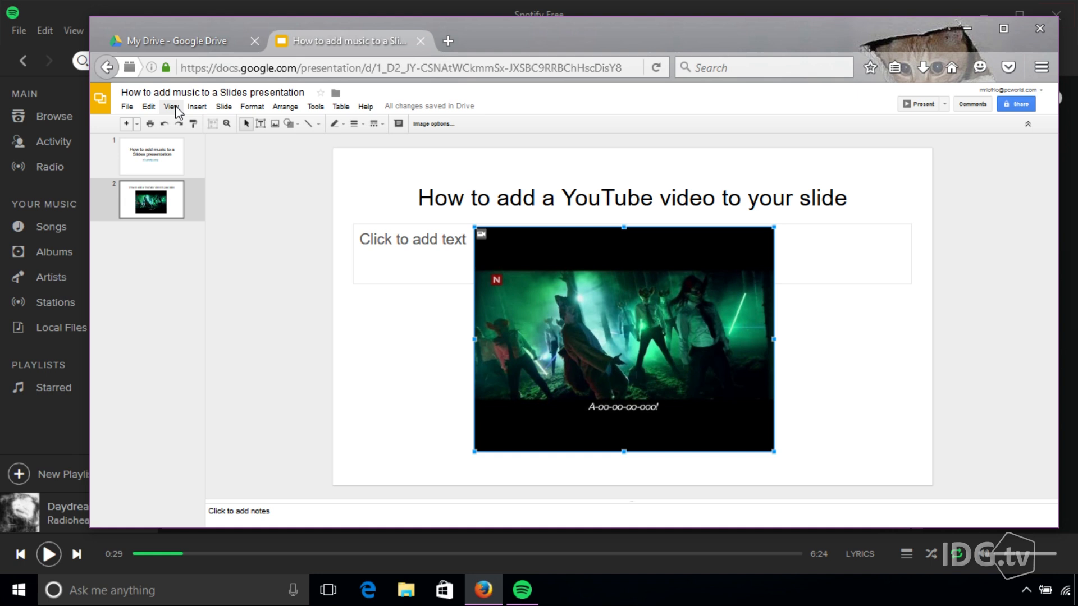
- Present the deck and start the embedded Fox video playing on slide two
click(171, 107)
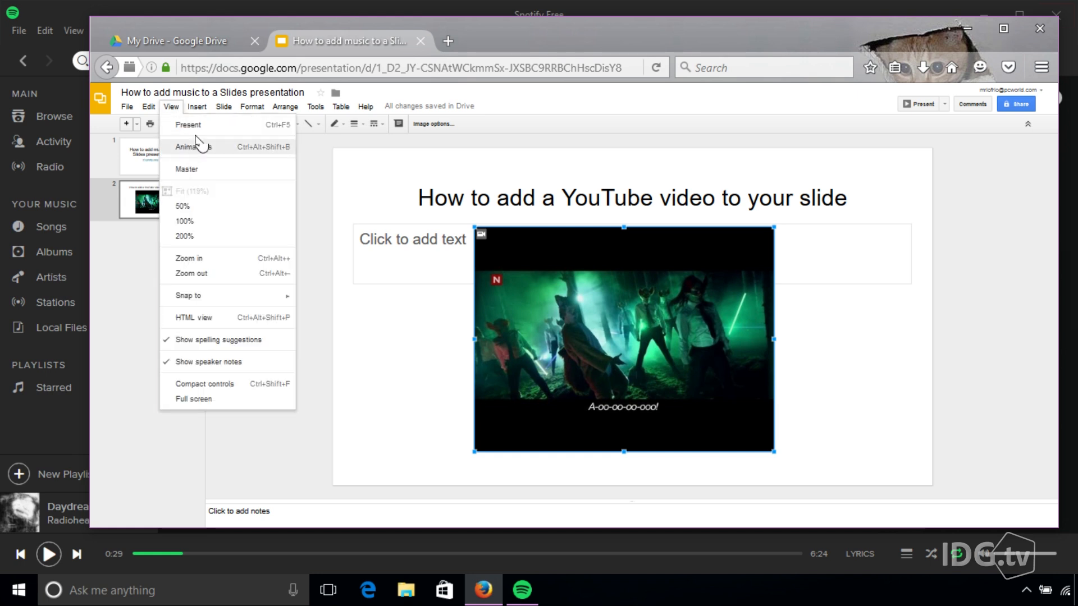
click(188, 124)
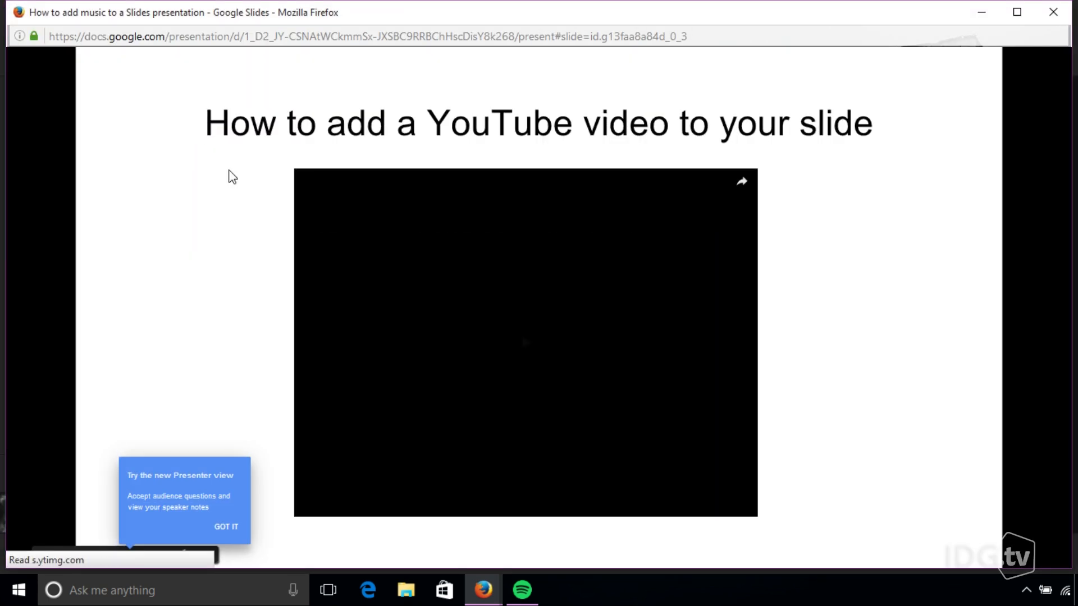
click(526, 343)
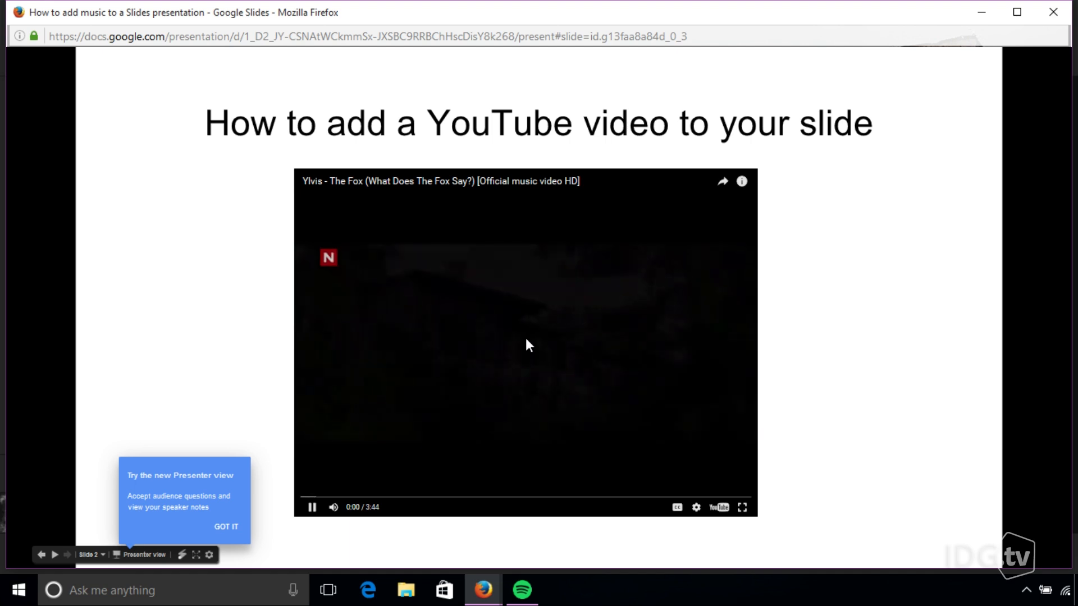